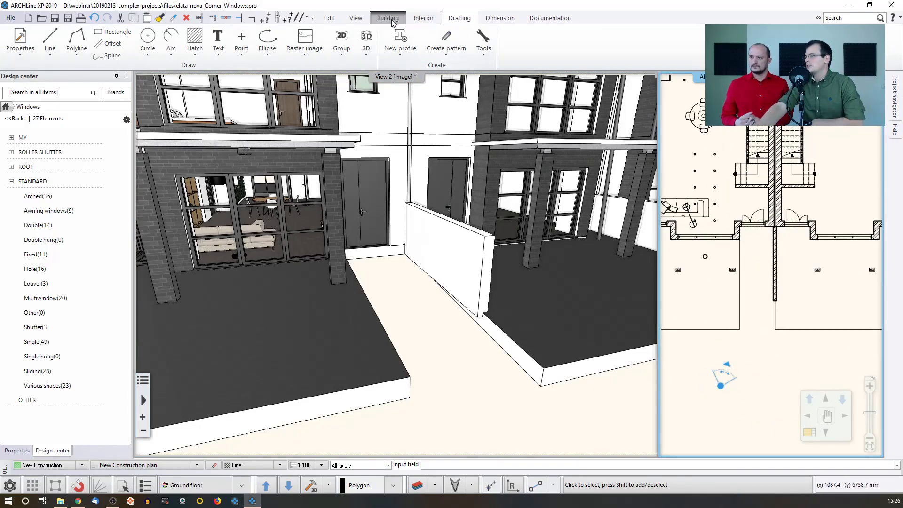
Start a new ramp from the Building tools and place its start point in the plan.
left_click(388, 18)
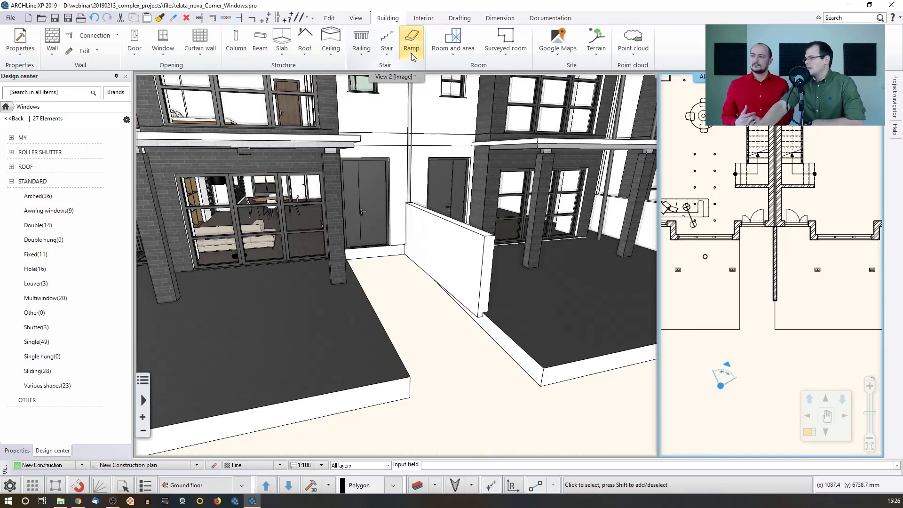
left_click(387, 40)
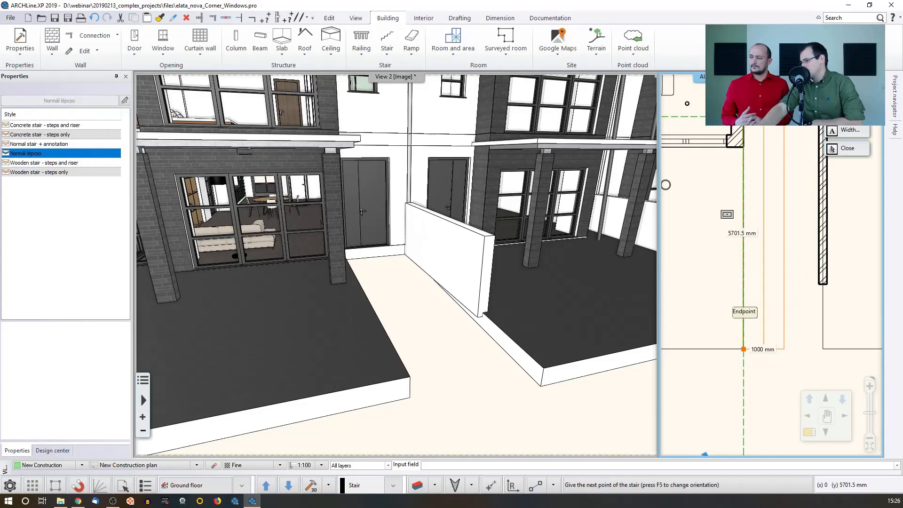
Place the ramp's end point at the entrance slab and select the new concrete ramp.
left_click(52, 450)
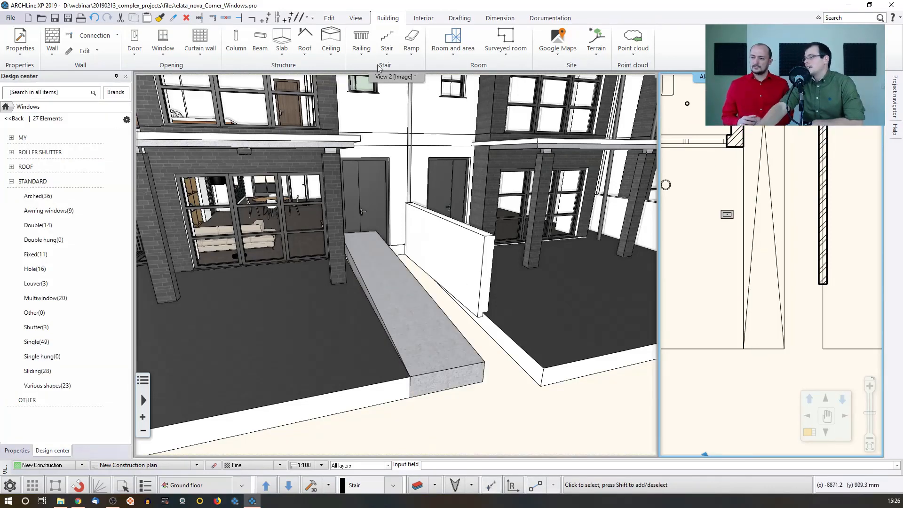
left_click(411, 40)
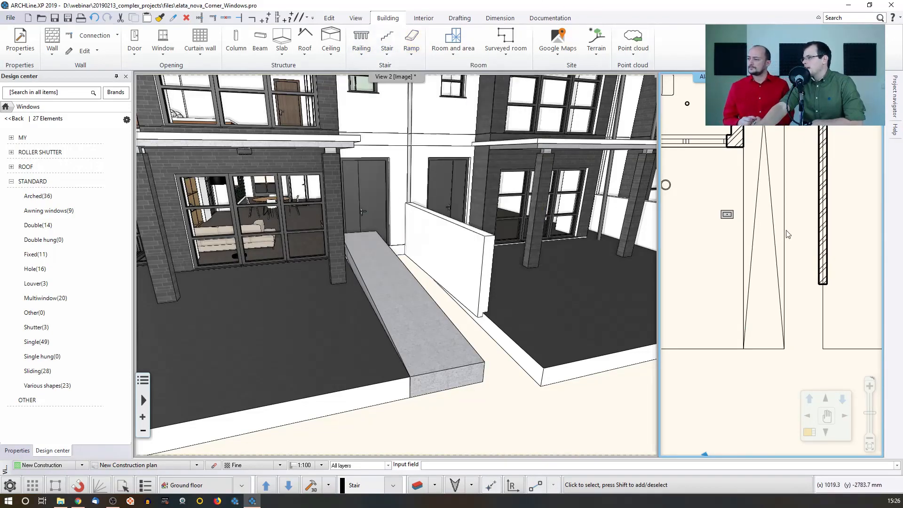
left_click(762, 230)
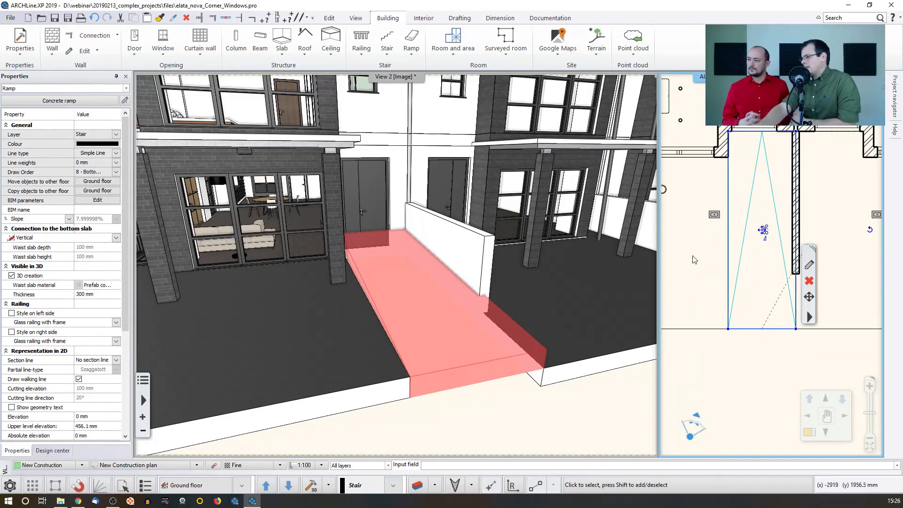
mouse_move(420, 288)
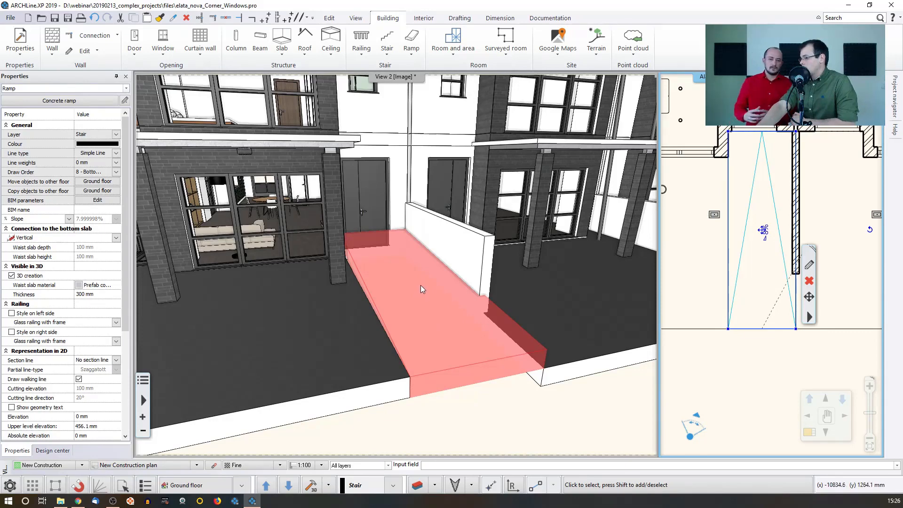
mouse_move(426, 285)
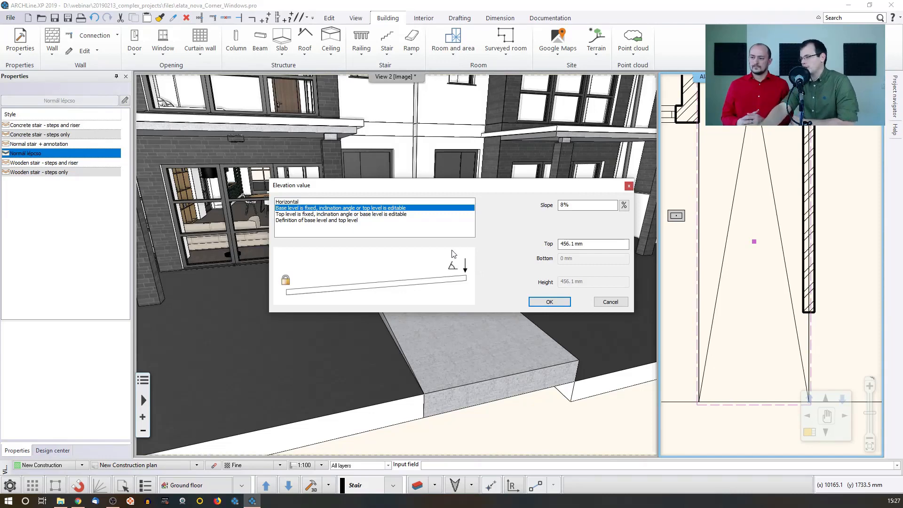
mouse_move(337, 224)
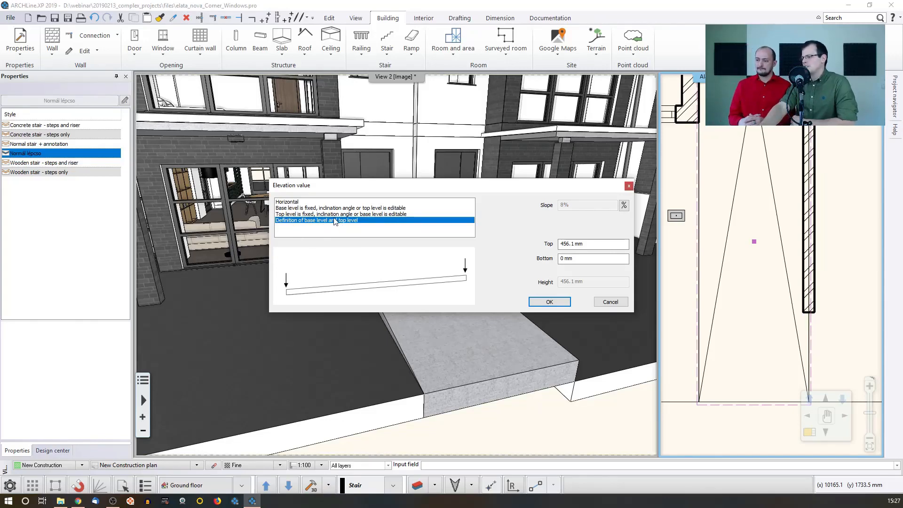
mouse_move(414, 197)
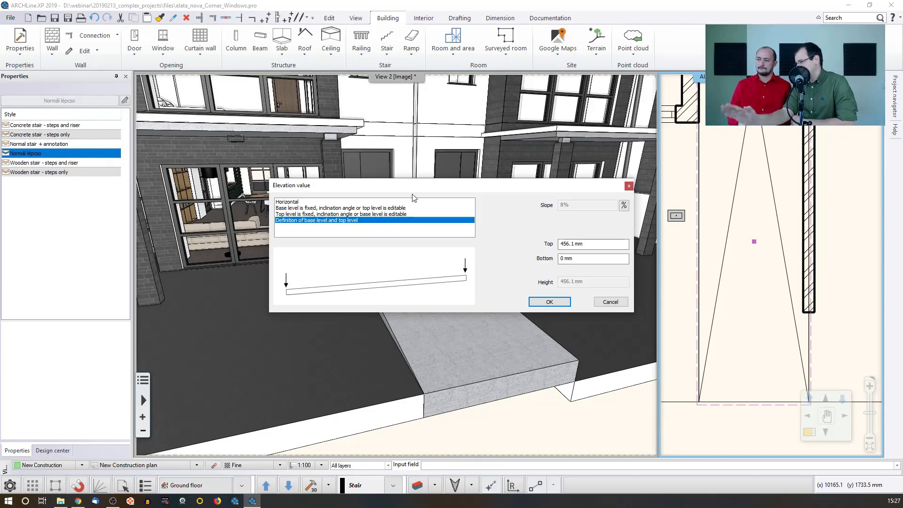
Define the ramp by base and top levels with top 0 mm and bottom -30 mm.
left_click(593, 258)
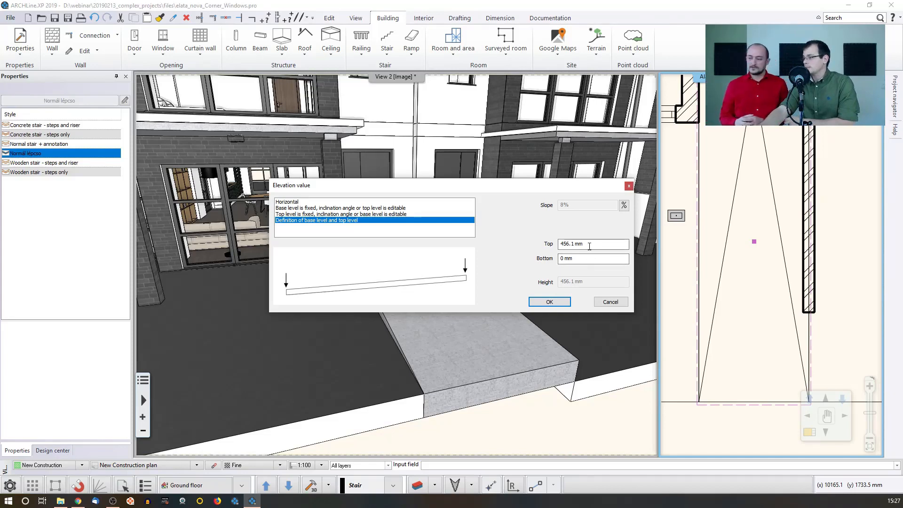
type("0 mm")
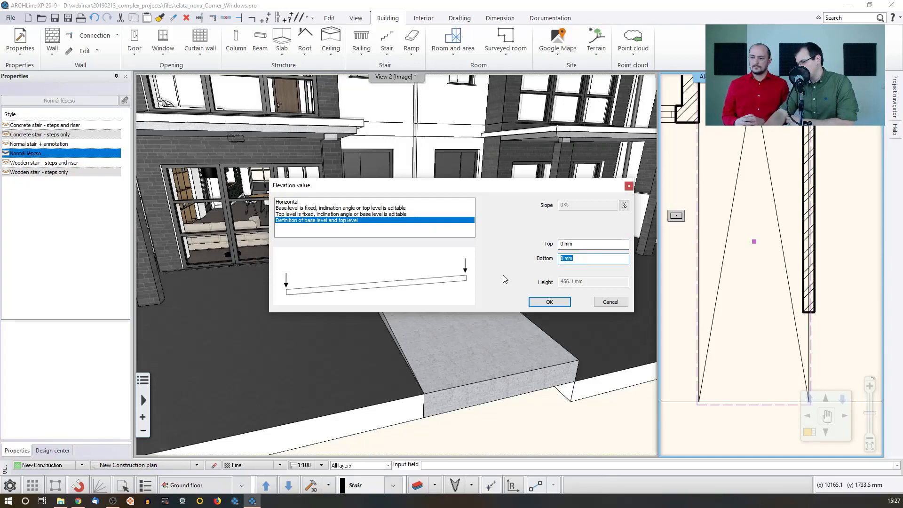
type("-30")
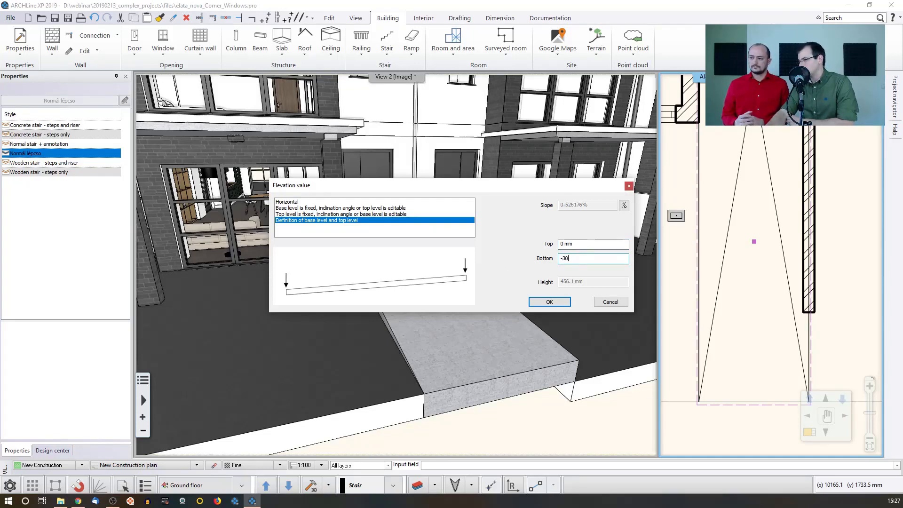
left_click(549, 301)
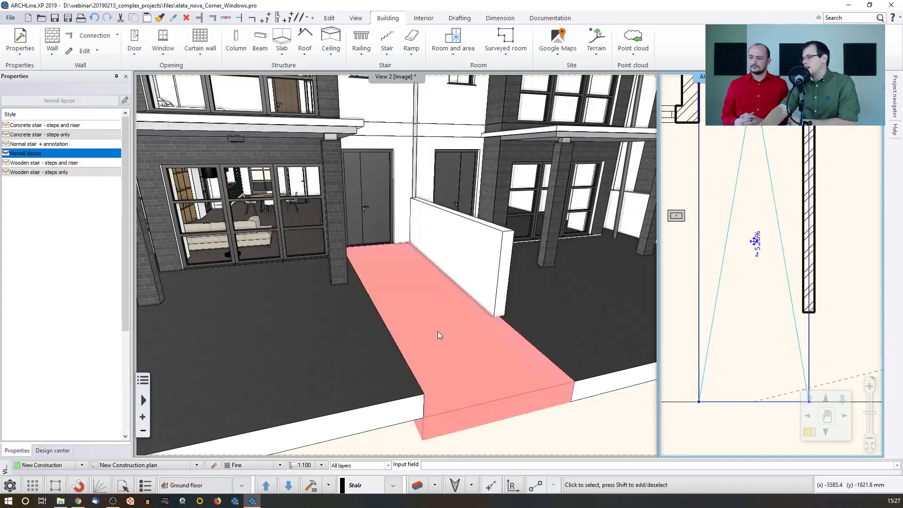
left_click(437, 336)
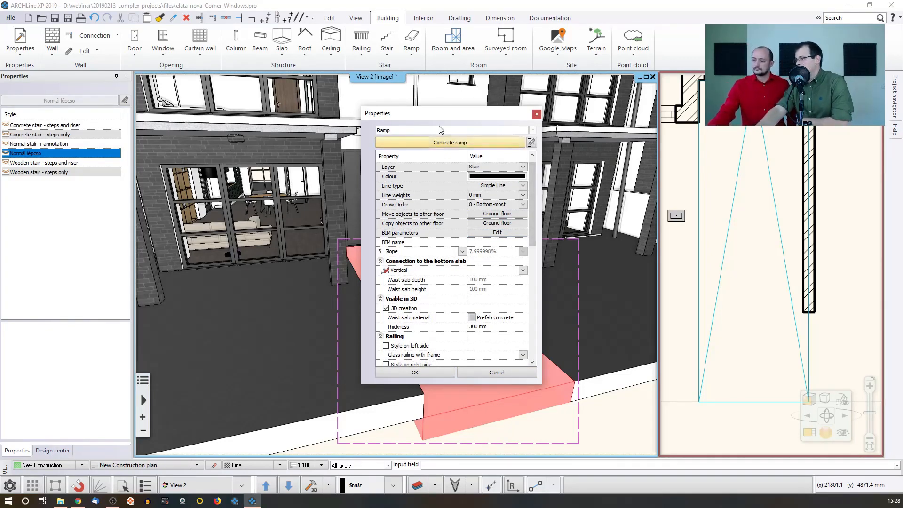
Add a Steel profile railing on the ramp's left side.
scroll("down", 3)
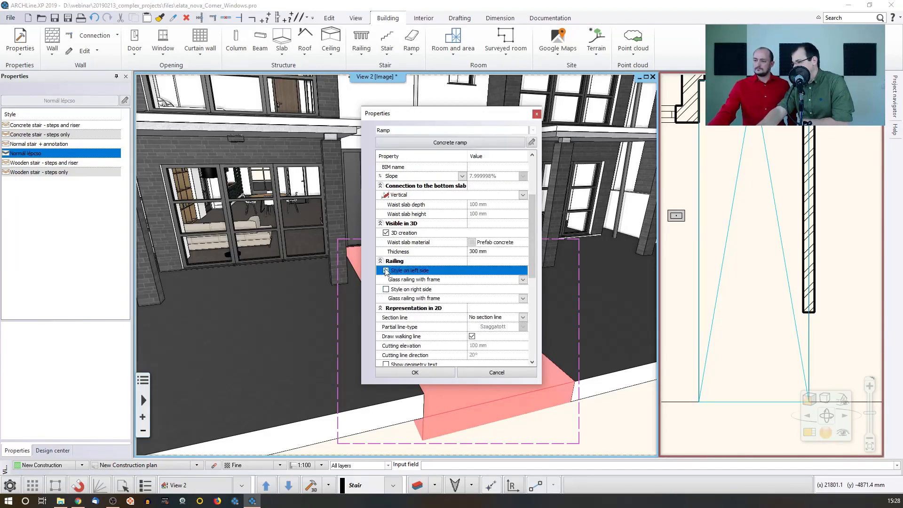
left_click(521, 279)
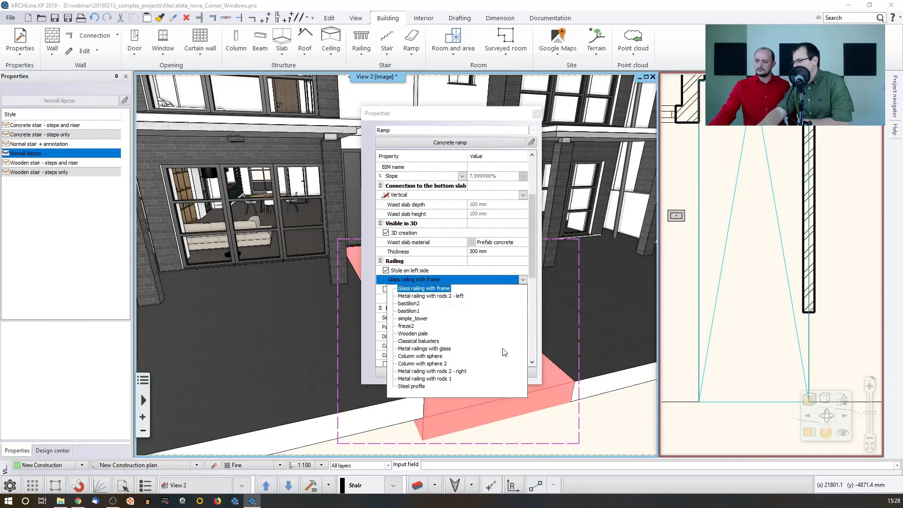
left_click(411, 385)
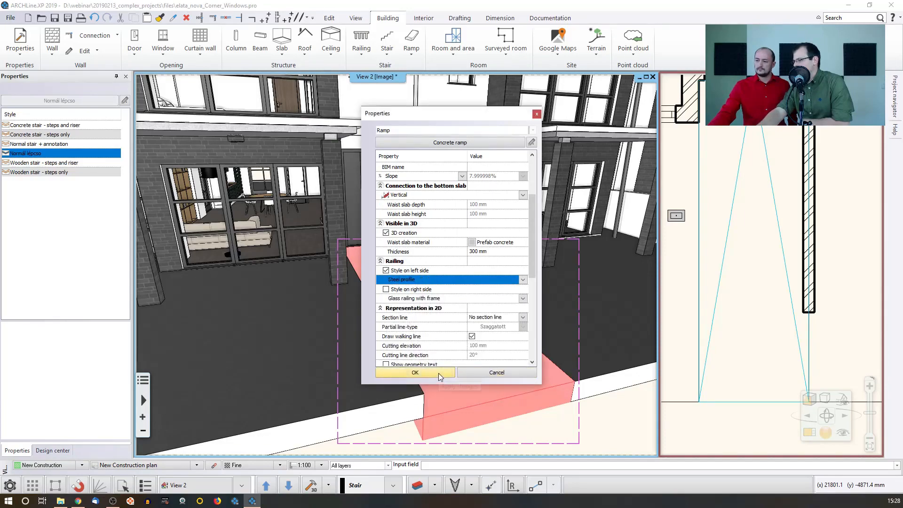
left_click(413, 373)
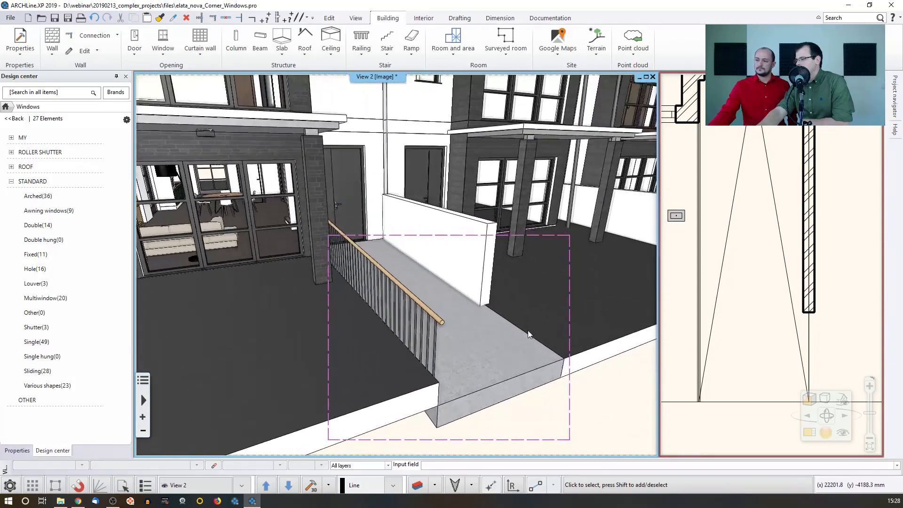
Check the railing, close the project, and dismiss the developer-version message.
left_click(397, 277)
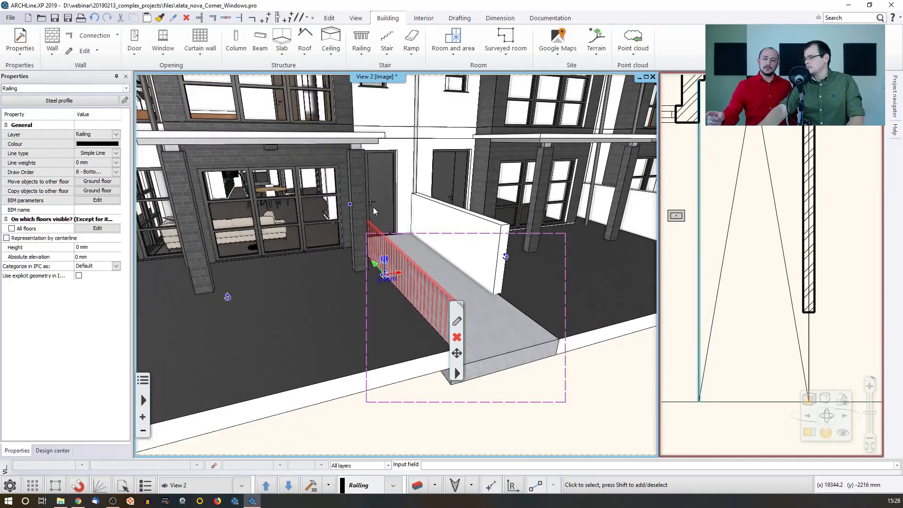
left_click(52, 451)
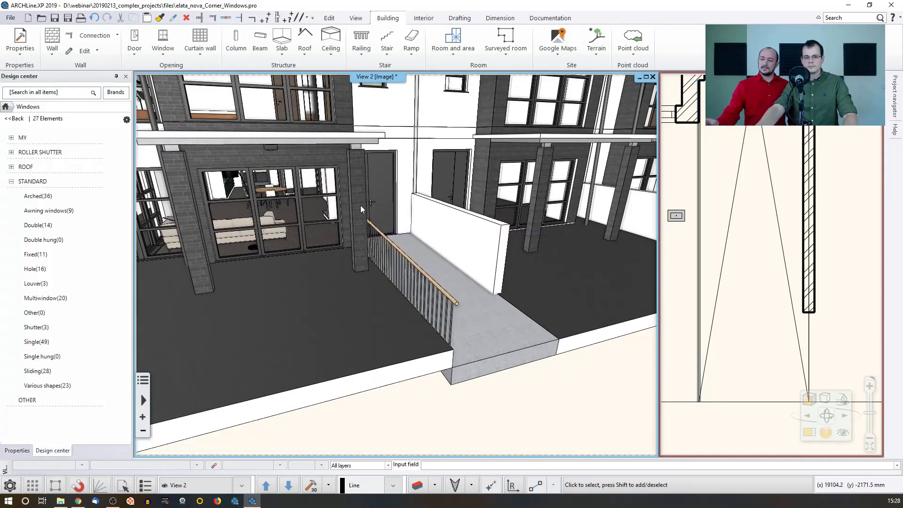
mouse_move(291, 320)
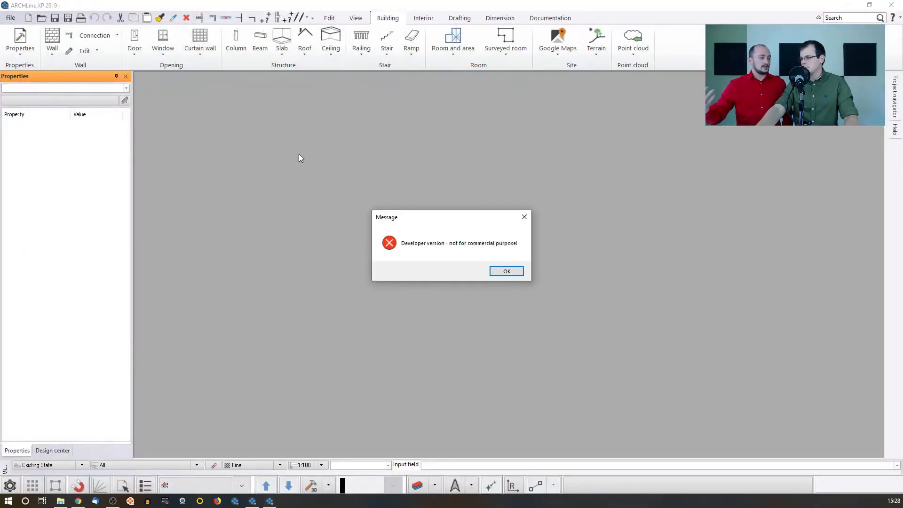
left_click(506, 271)
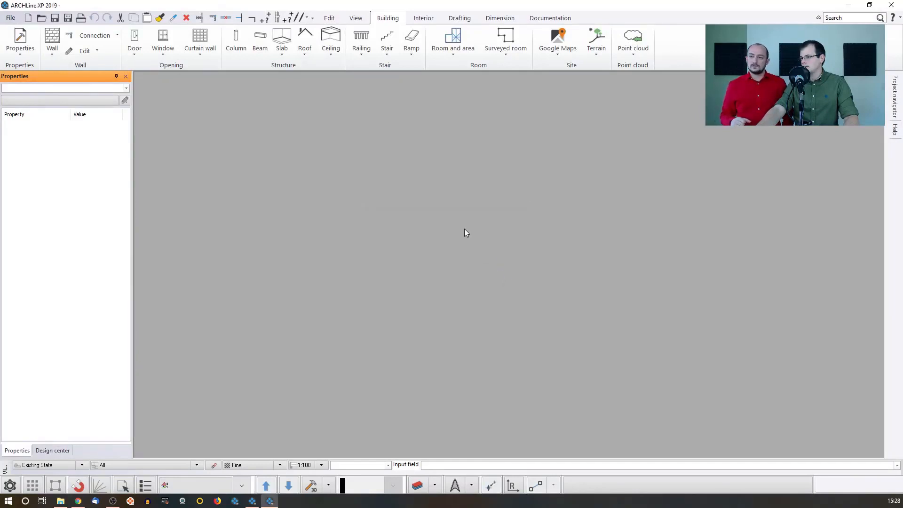